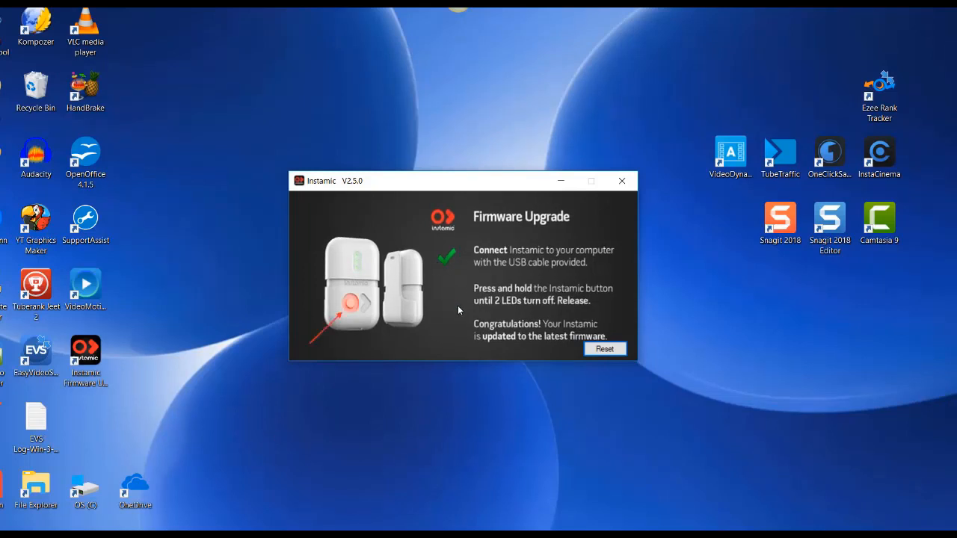
pyautogui.moveTo(452, 310)
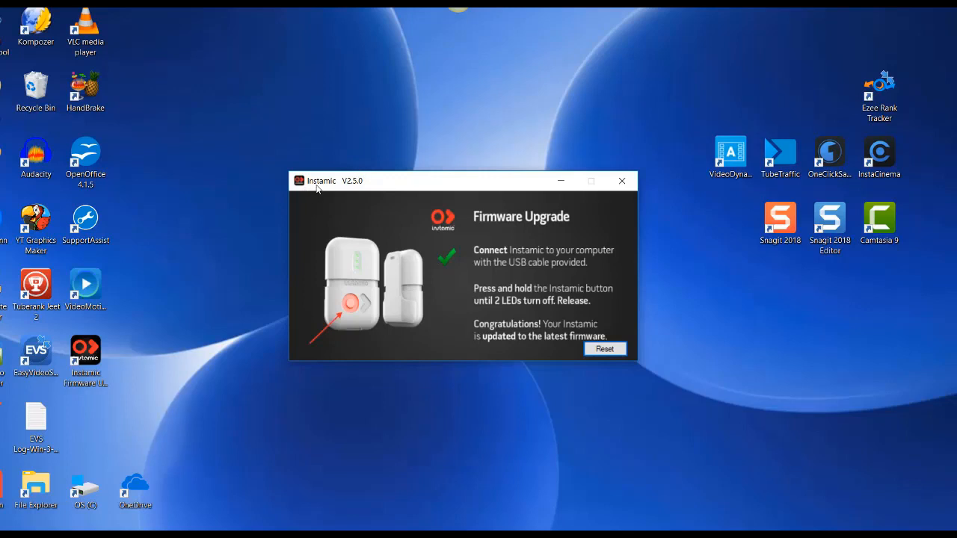
pyautogui.moveTo(344, 189)
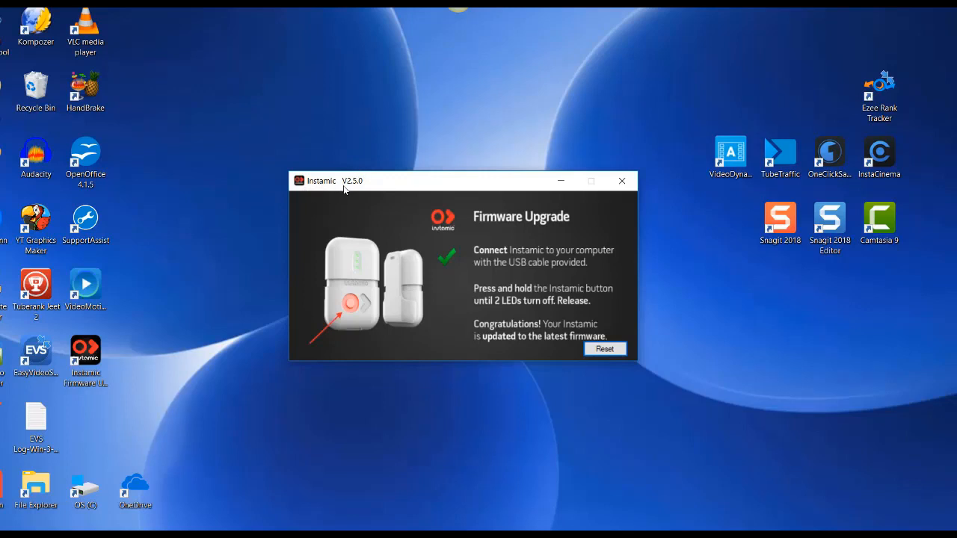
pyautogui.moveTo(361, 188)
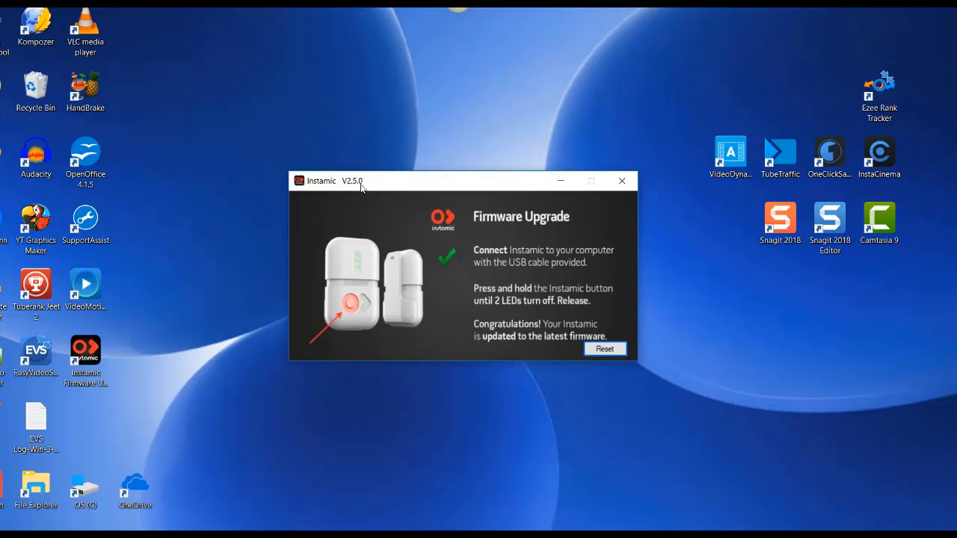
pyautogui.moveTo(417, 336)
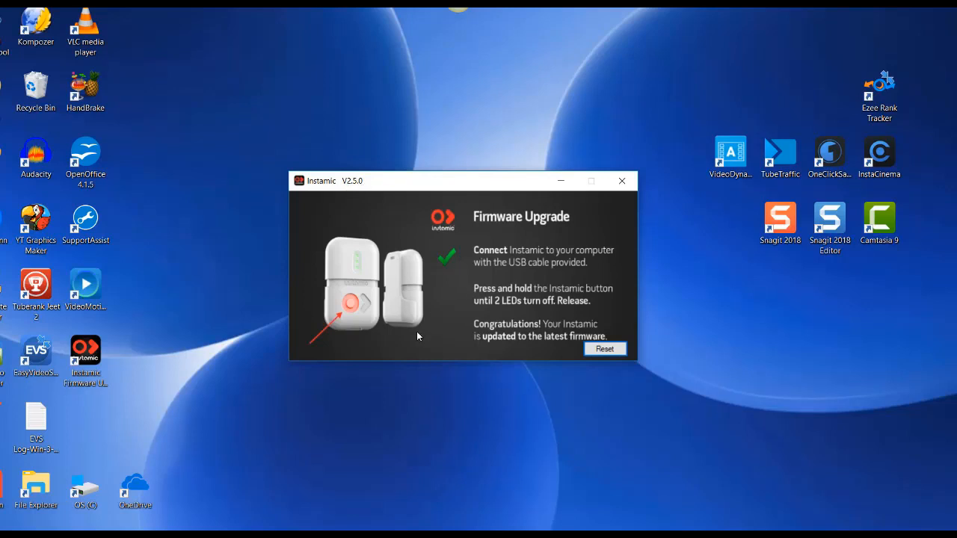
pyautogui.moveTo(359, 403)
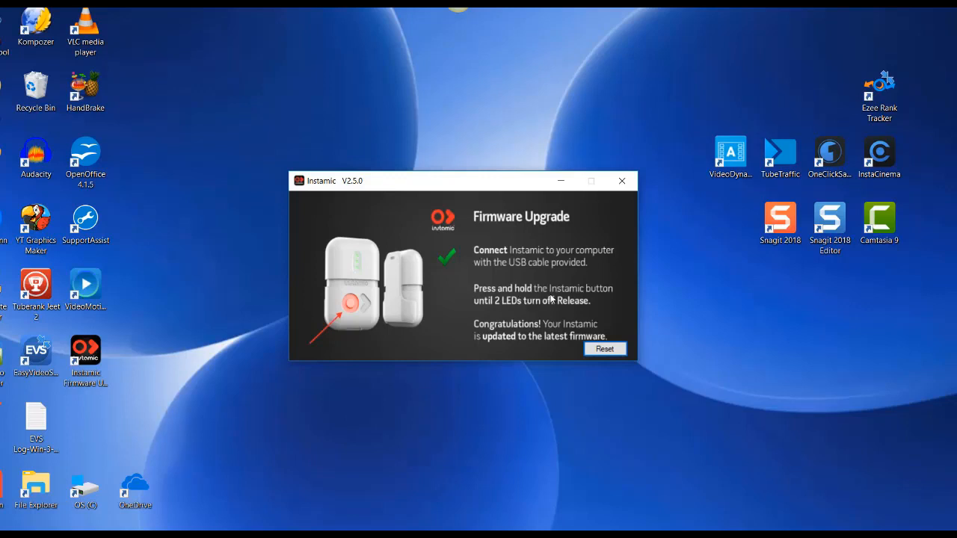
pyautogui.moveTo(482, 313)
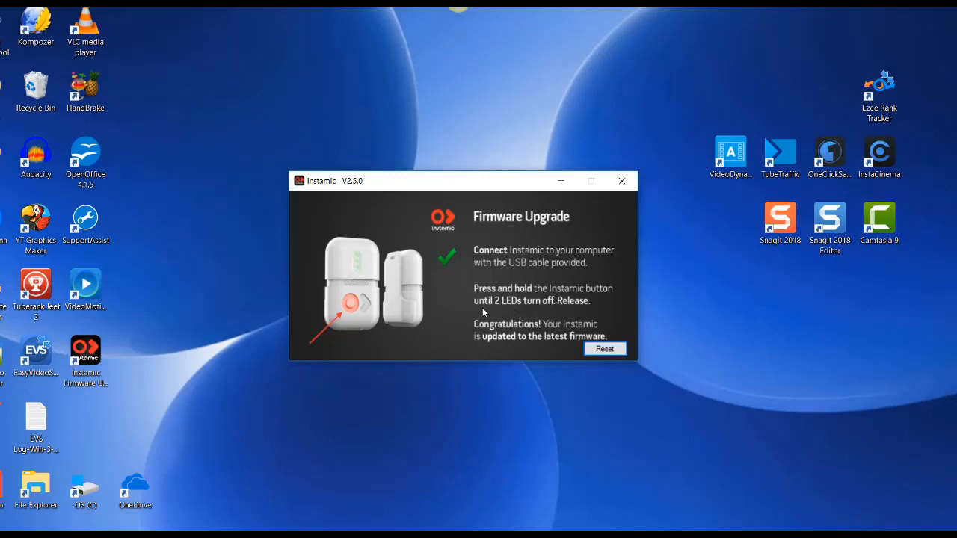
pyautogui.moveTo(534, 318)
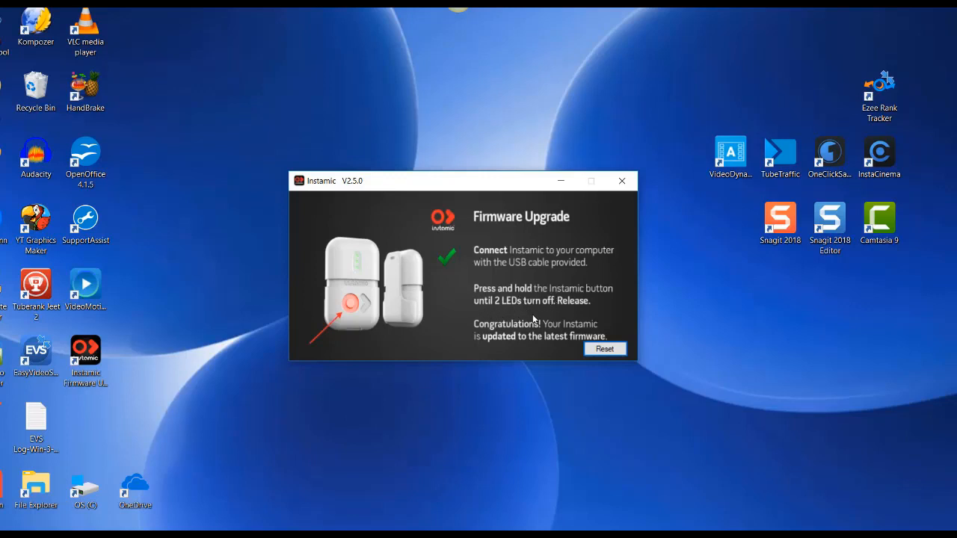